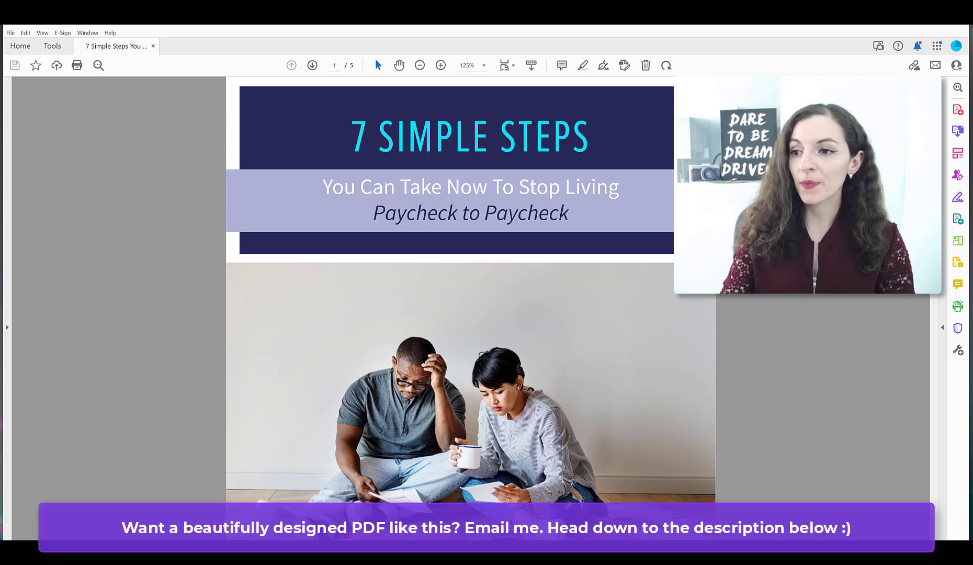
# Scroll to page 2's Step 01 section and enlarge the view to 200%
pyautogui.scroll(-3)
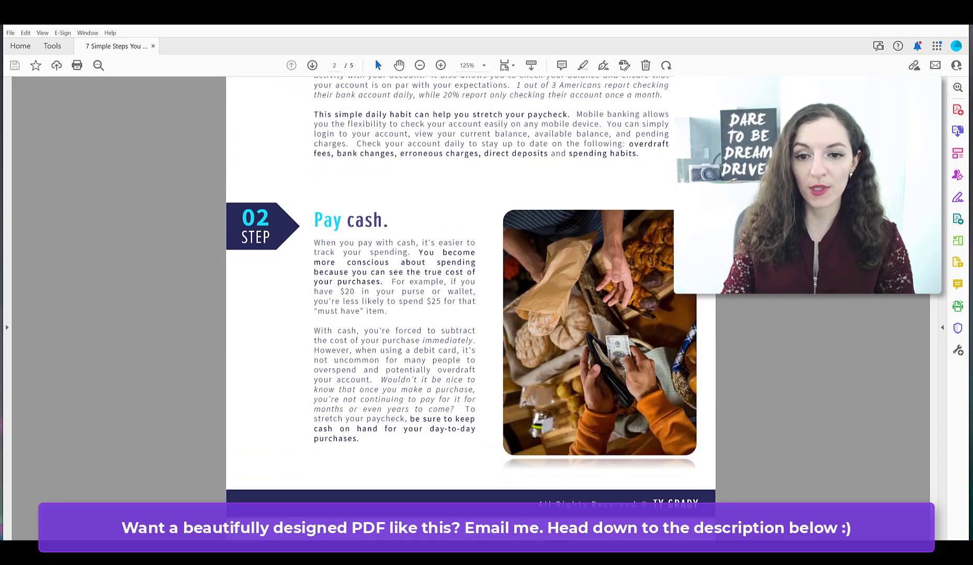
pyautogui.click(440, 65)
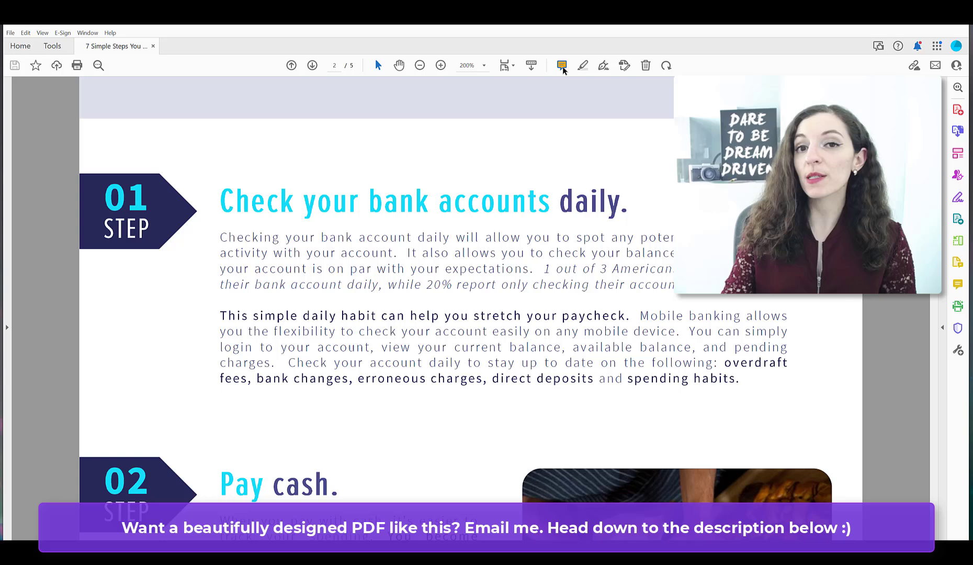
pyautogui.moveTo(582, 65)
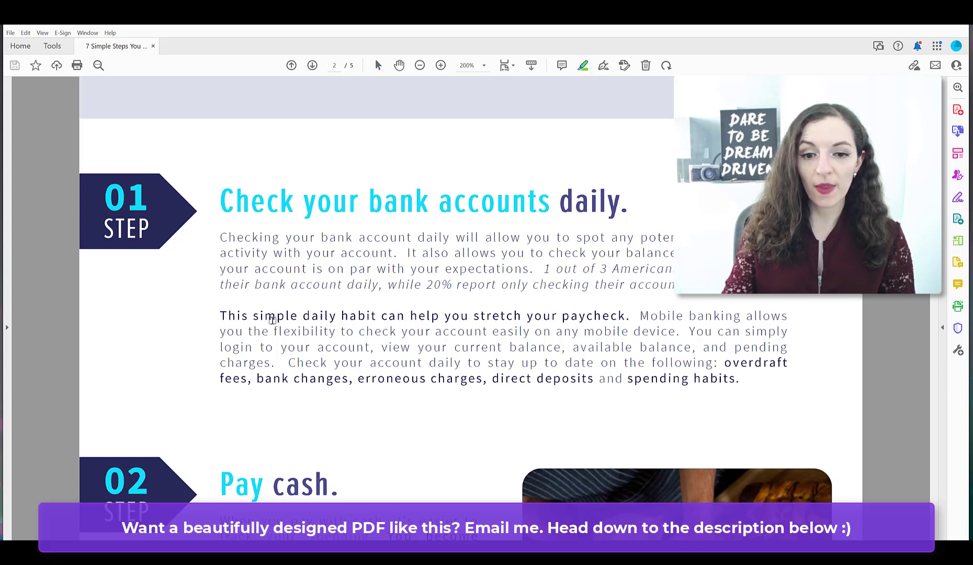
# Highlight the opening words of the Step 01 paragraph in green
pyautogui.doubleClick(235, 237)
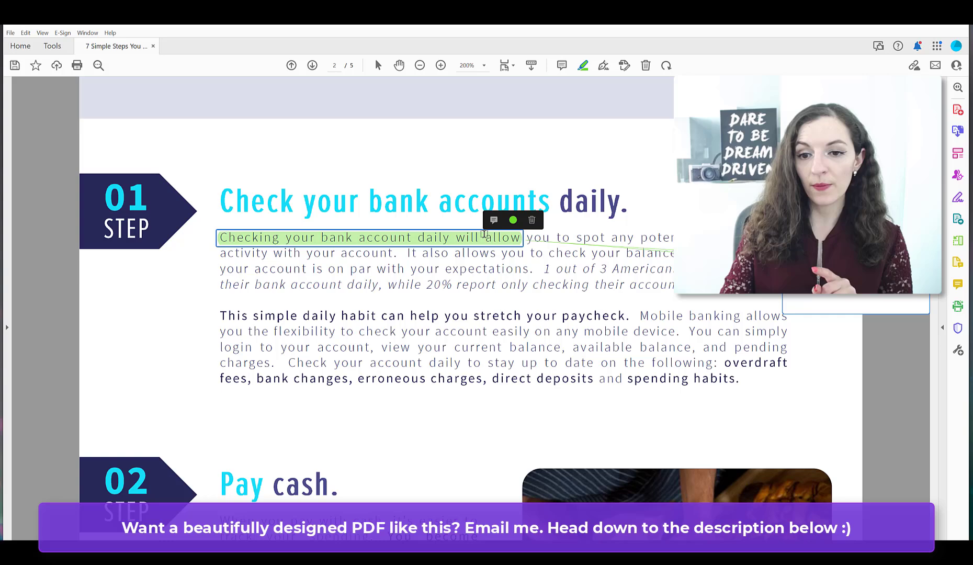
pyautogui.moveTo(538, 228)
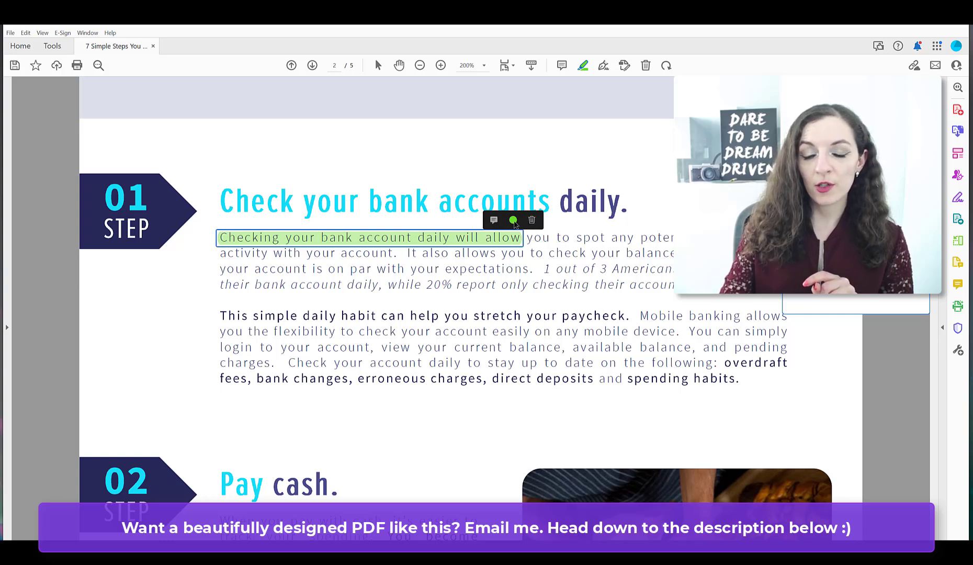
# Recolour the Step 01 opening-words highlight via the colour picker, trying yellow then pink
pyautogui.click(512, 220)
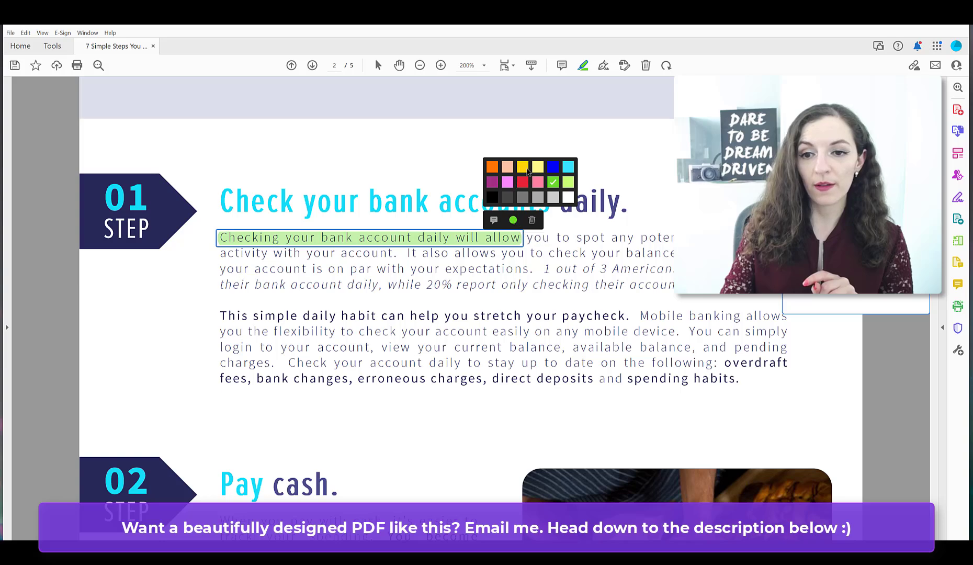
pyautogui.click(525, 164)
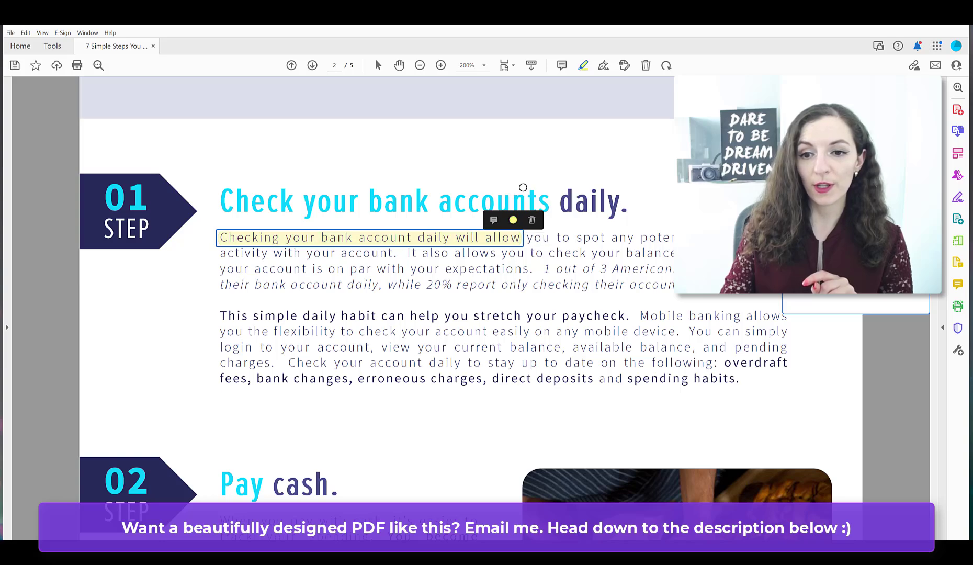
pyautogui.click(513, 219)
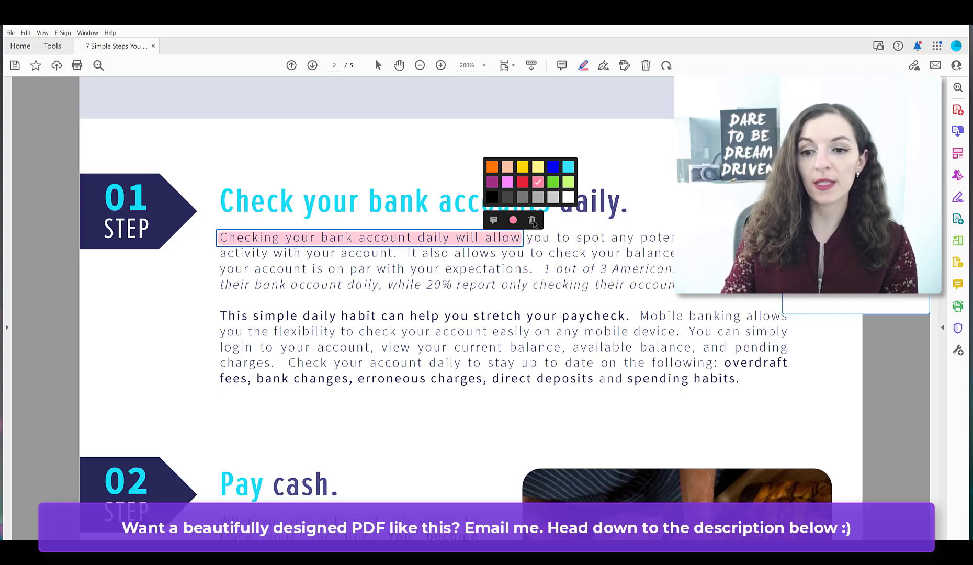
pyautogui.click(532, 220)
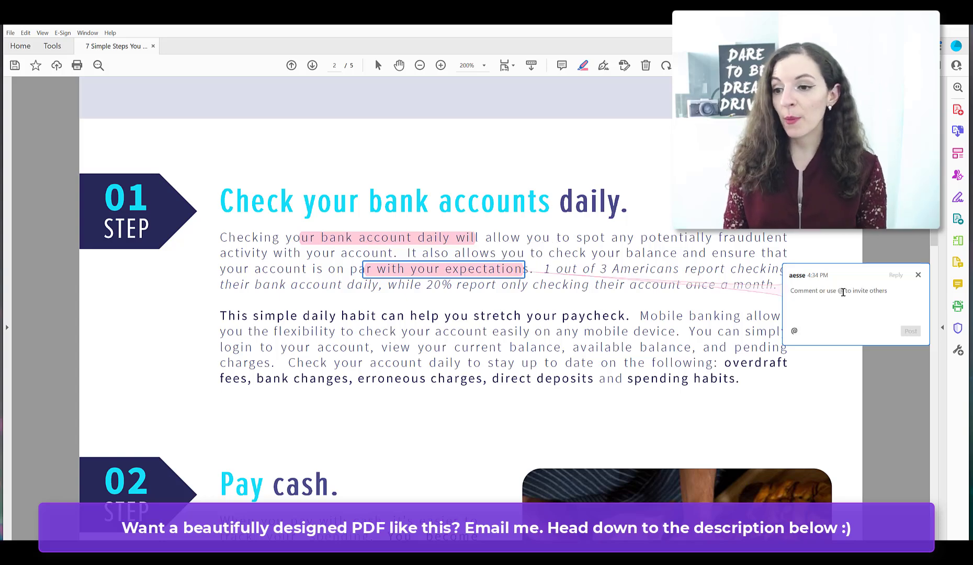
# Post the comment "Let's change this..." on the expectations highlight and dismiss the share prompt
pyautogui.write("Let's s")
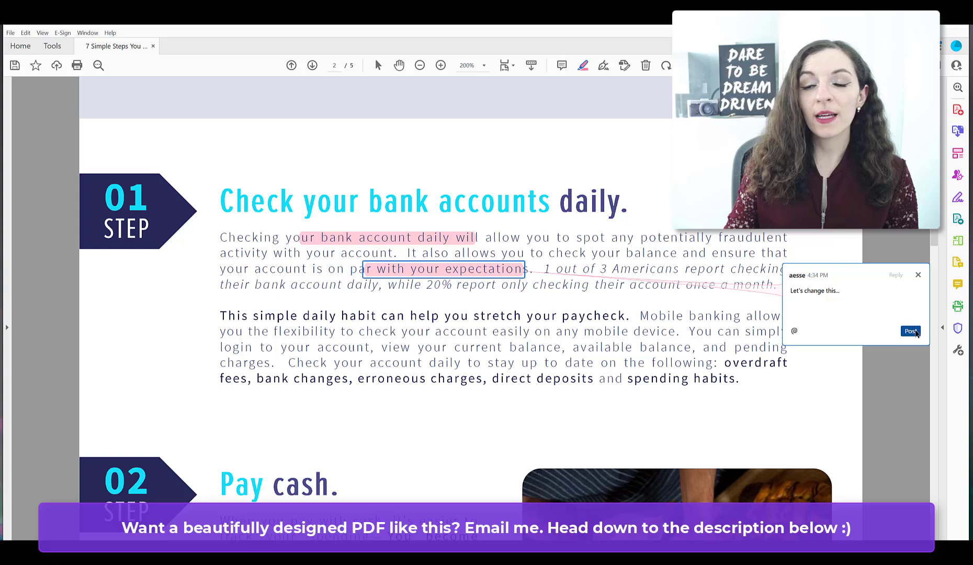
pyautogui.click(910, 331)
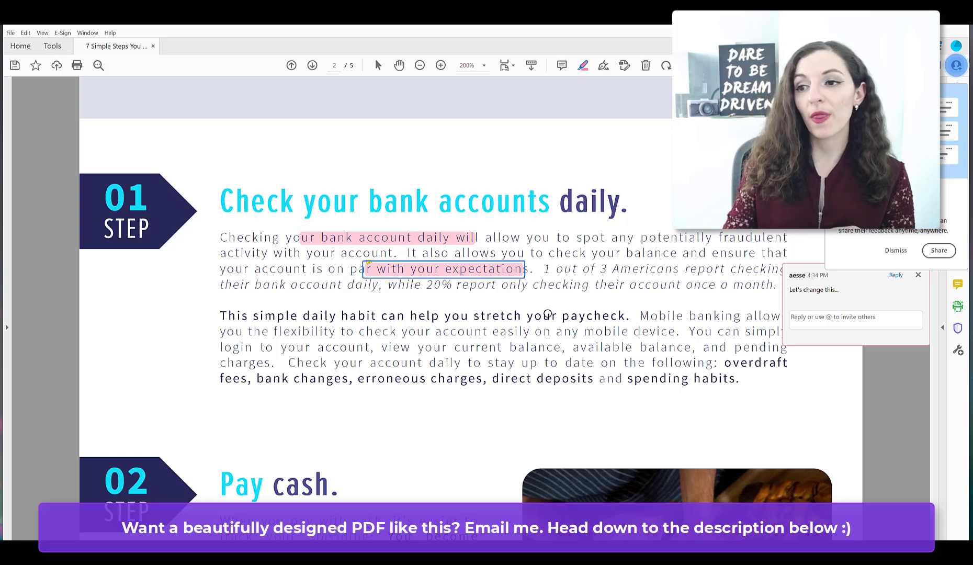
pyautogui.click(896, 250)
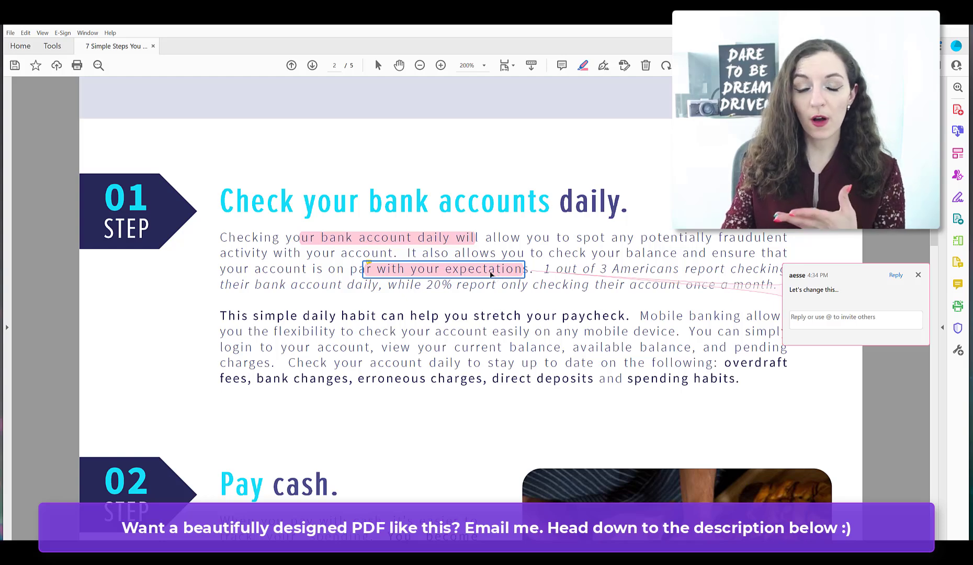
# Bring up the Set status choices for the commented 'par with your expectations' highlight
pyautogui.rightClick(475, 274)
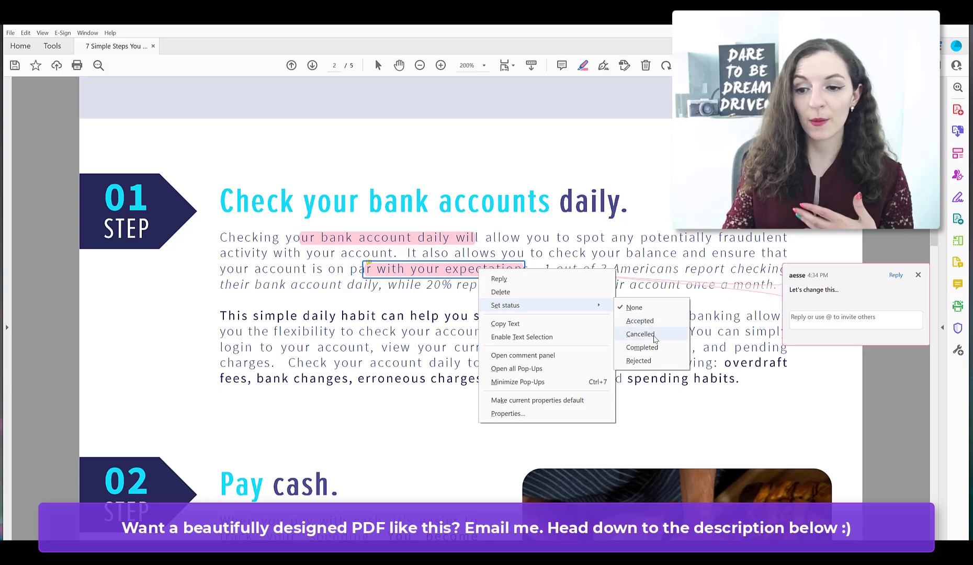
pyautogui.moveTo(639, 320)
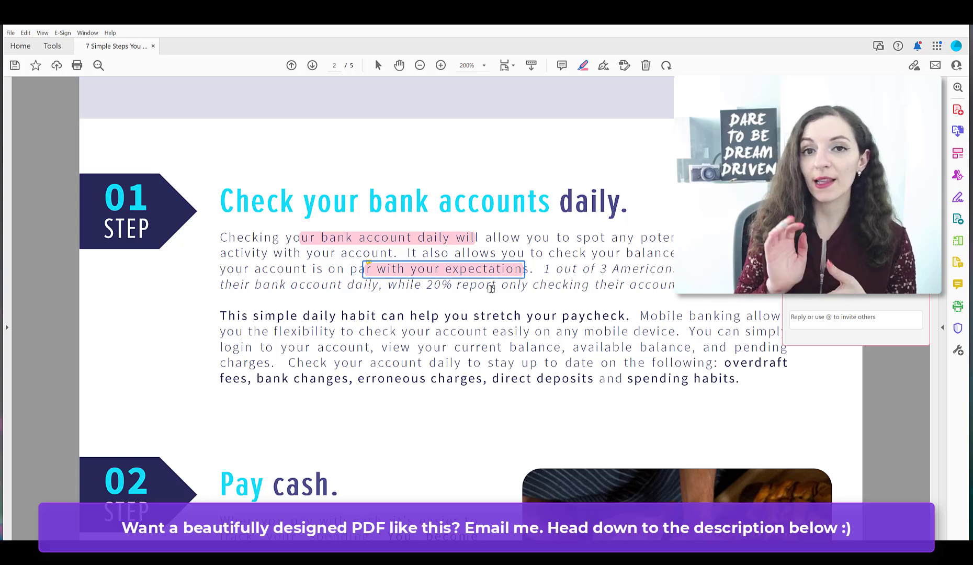
pyautogui.moveTo(546, 242)
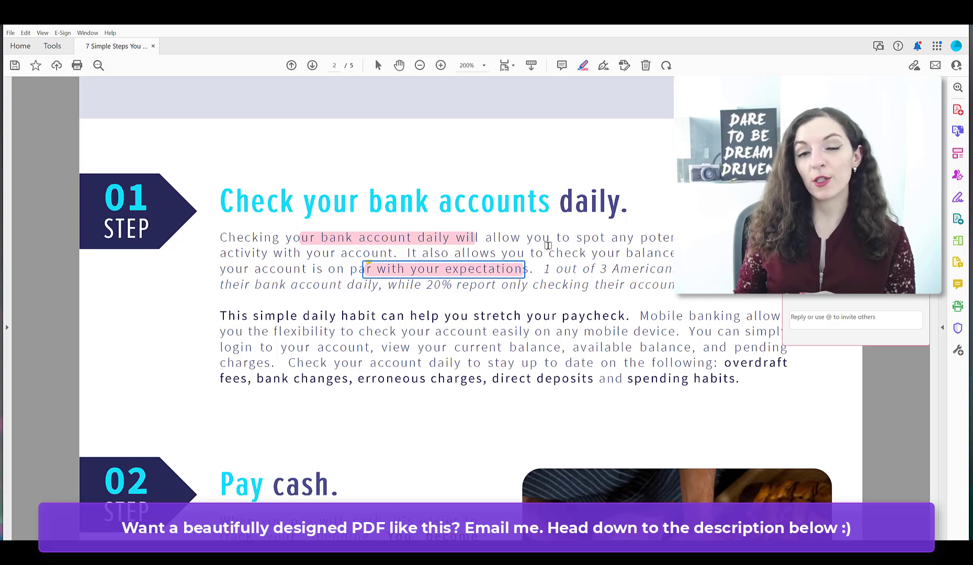